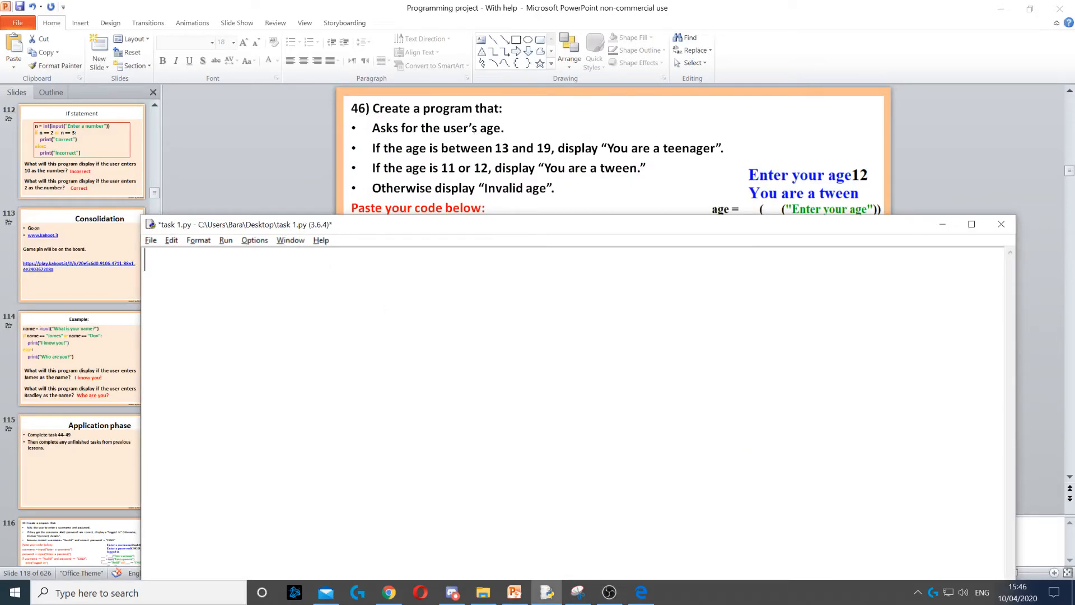
Write age = int(input("Enter your age")) as the first line of task 1.py
type("age = int(input(\"Enter your age\"))")
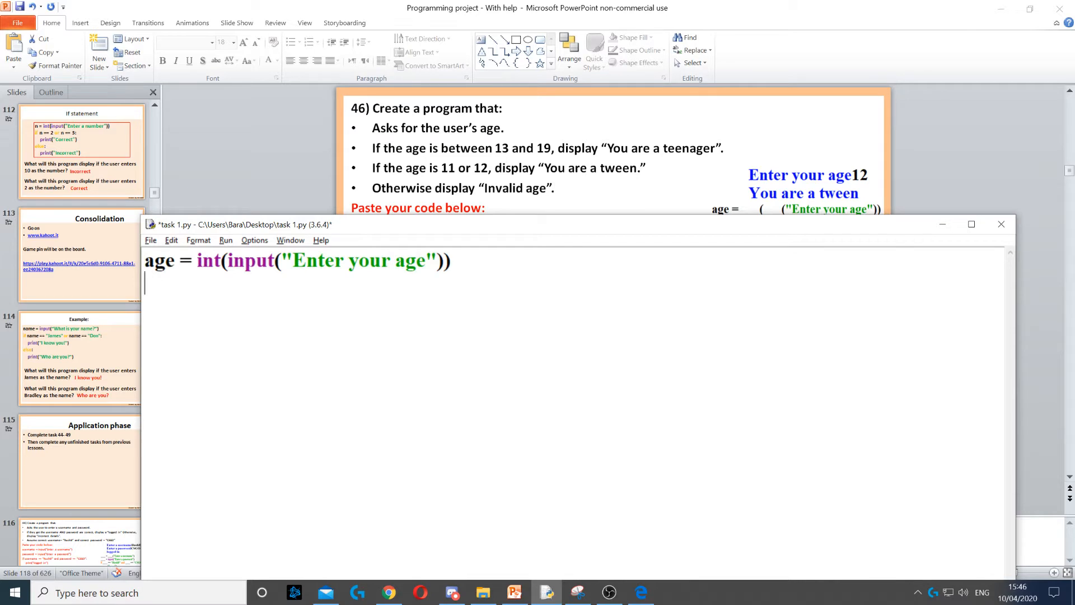
double_click(210, 260)
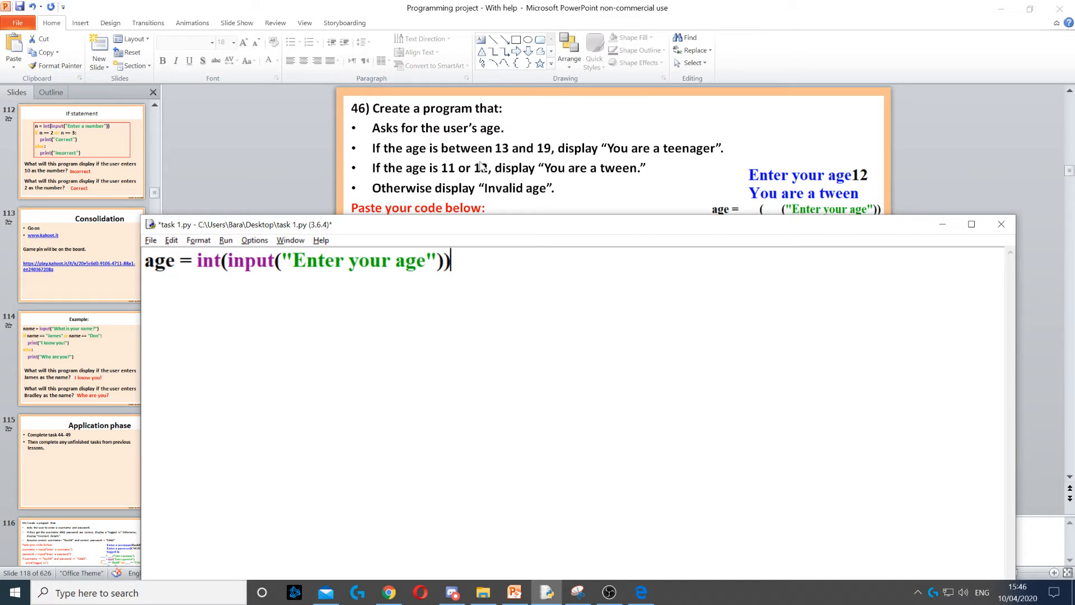
Add line 2: if age > 12 and age < 20:, followed by a new indented line
type("if age > 12 and age < 20:")
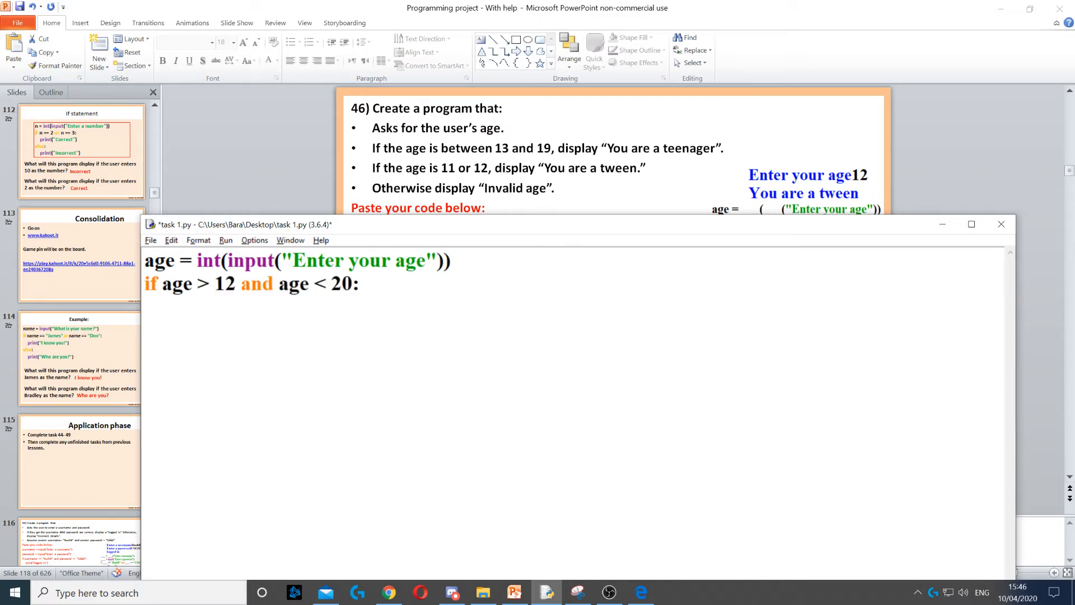
double_click(223, 284)
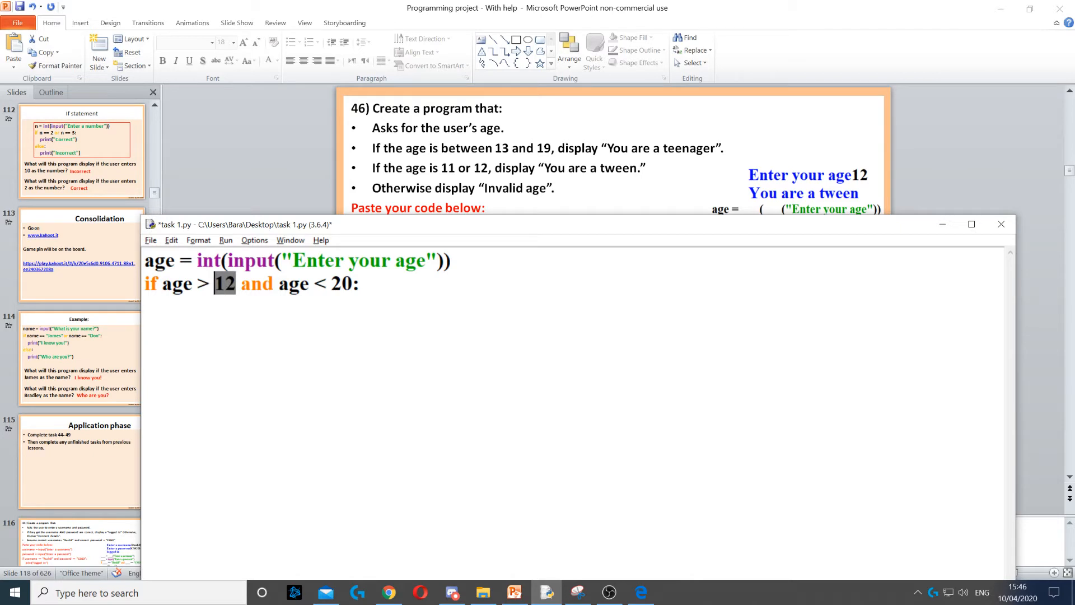
left_click_drag(235, 284, 336, 283)
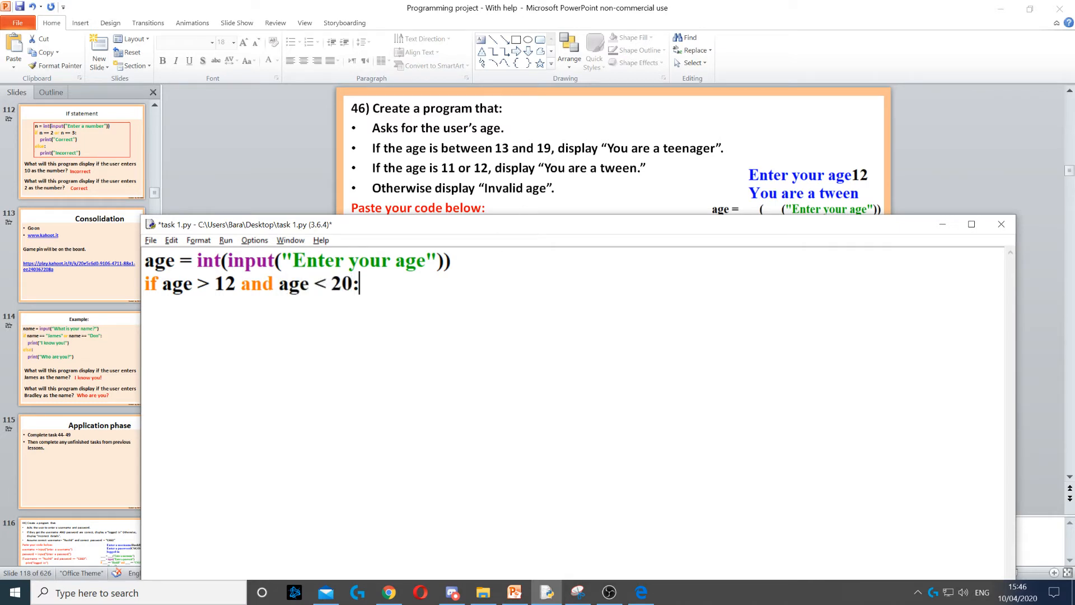
key("enter")
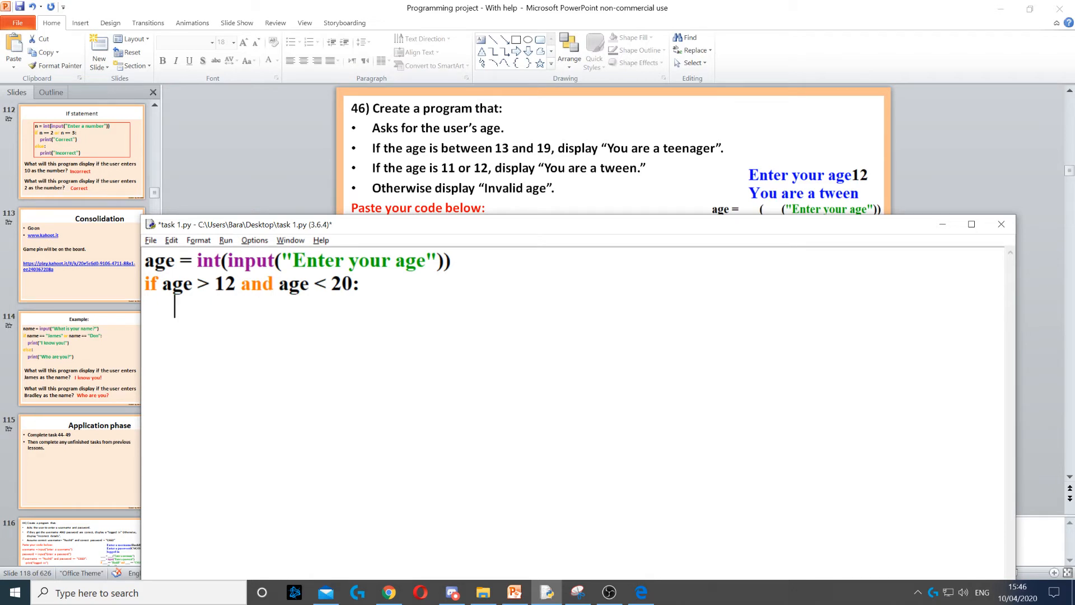
Write print("You are a teenager") inside the if block
type("print(\"You are a teenager\")")
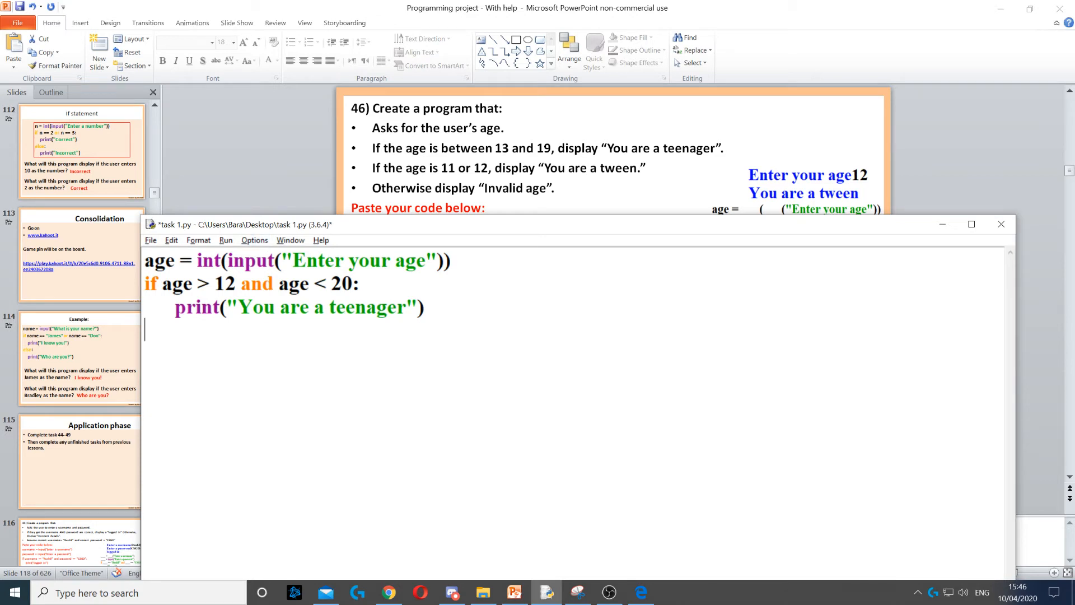
mouse_move(427, 169)
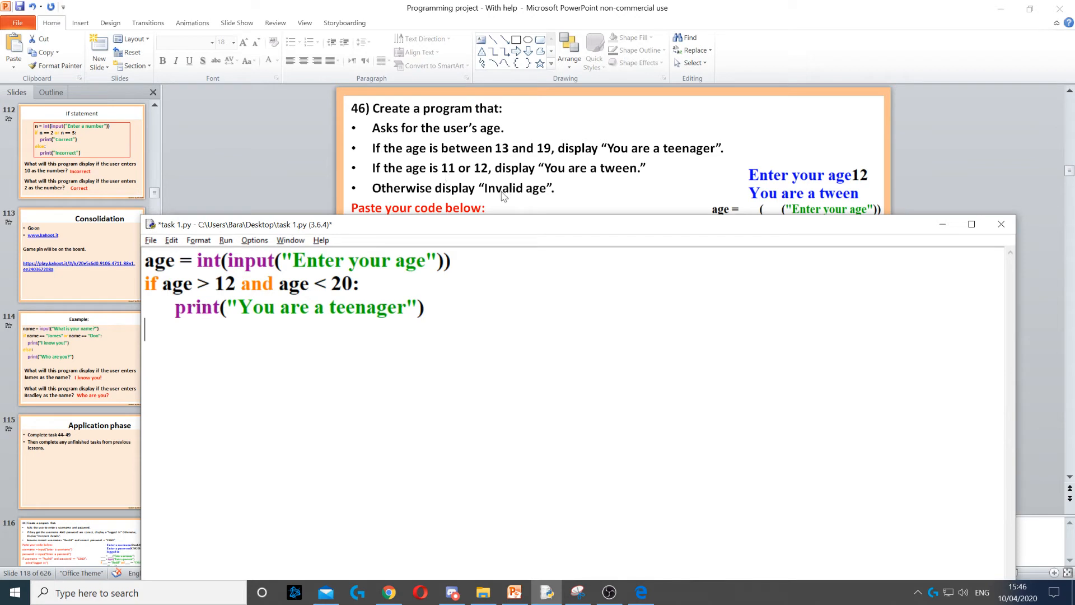
Add elif age ==11 or age ==12:, followed by a new indented line
type("elif age ==11 or age ==12:")
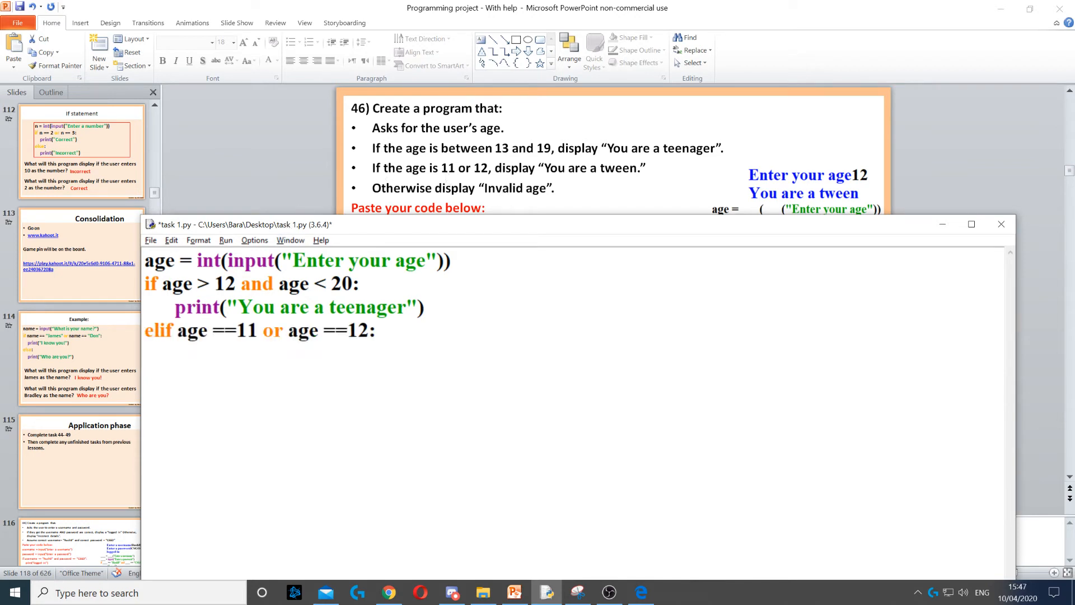
double_click(158, 330)
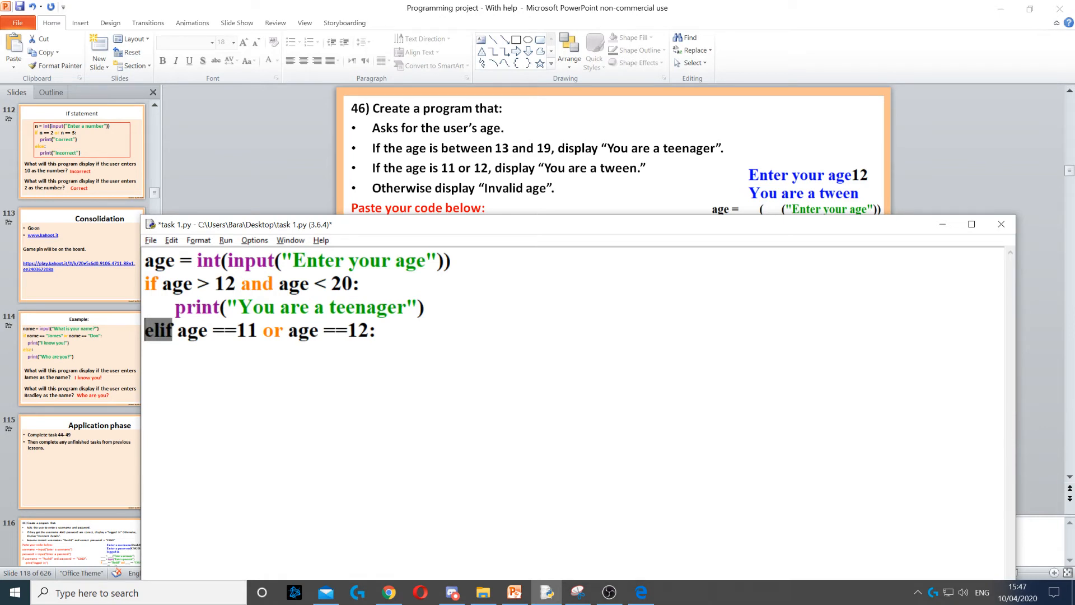
left_click_drag(159, 330, 257, 330)
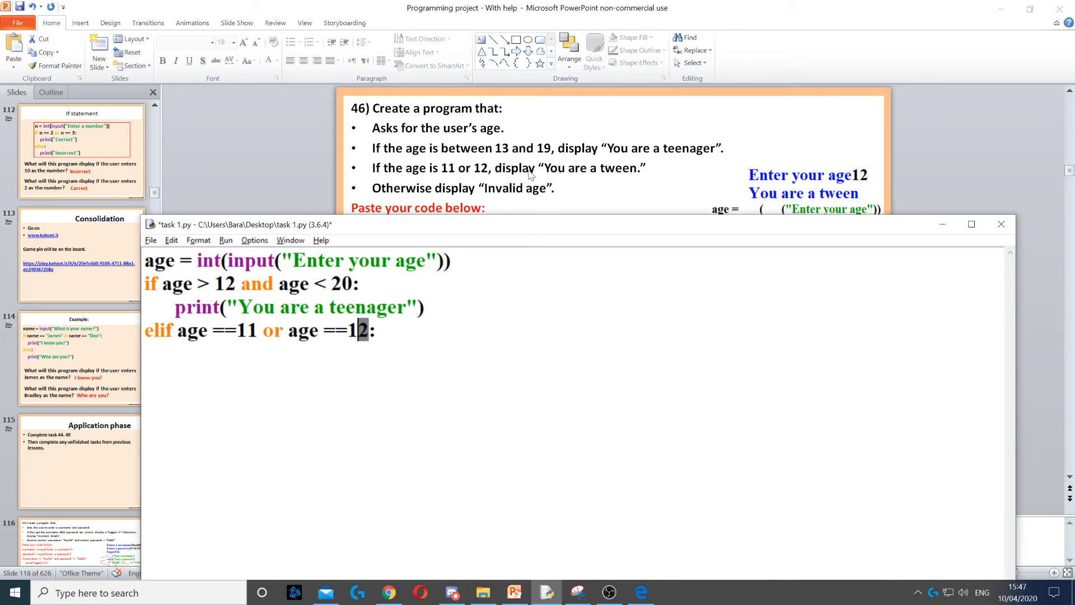
key("enter")
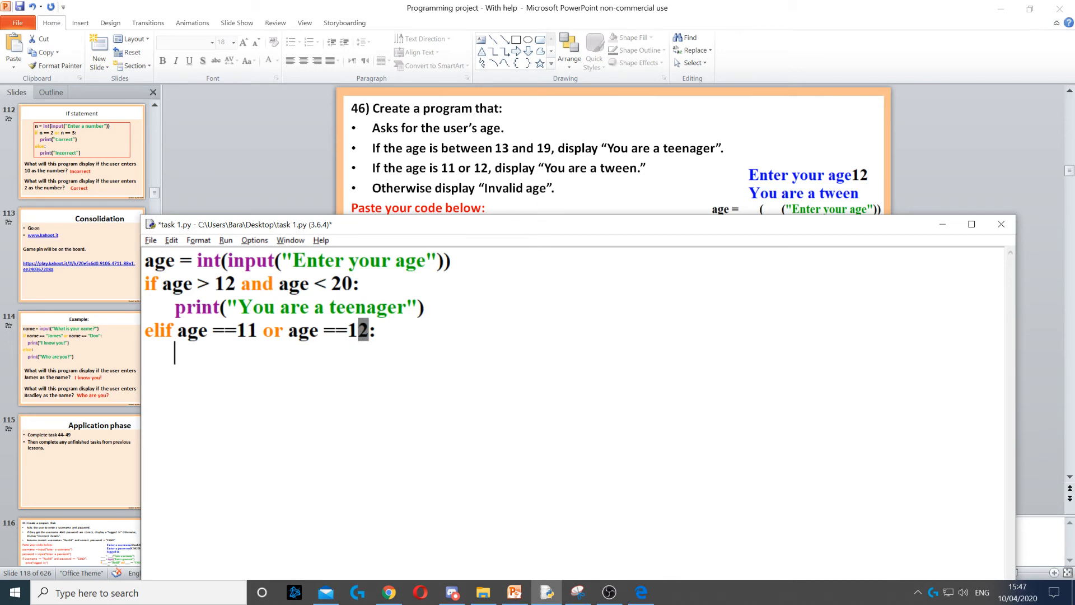
Write print("You are a tween") under the elif, then add an else: line
type("print(\"You are a tween\")")
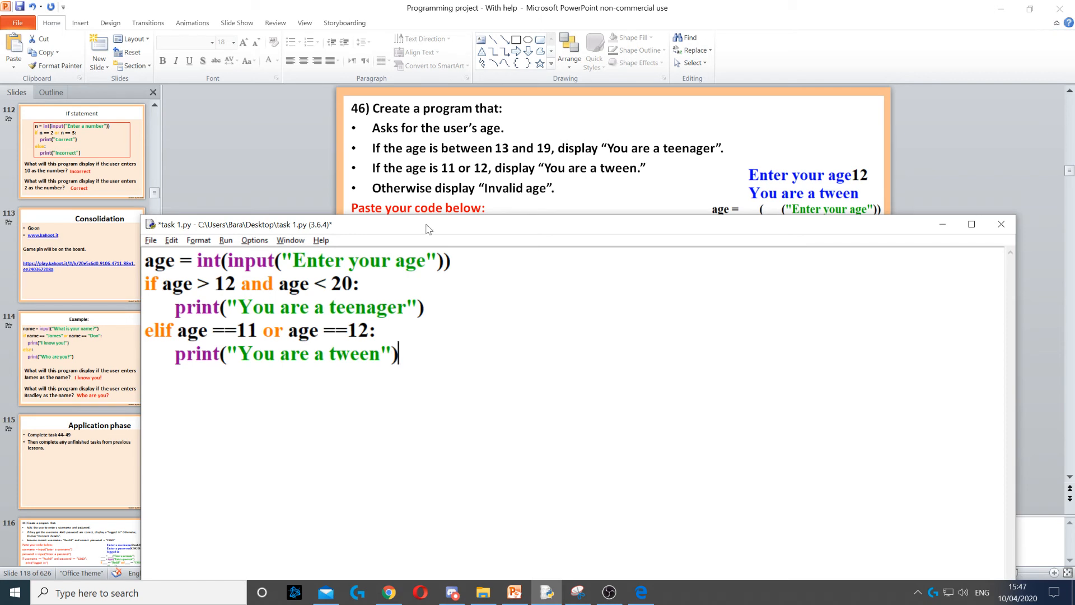
type("else:")
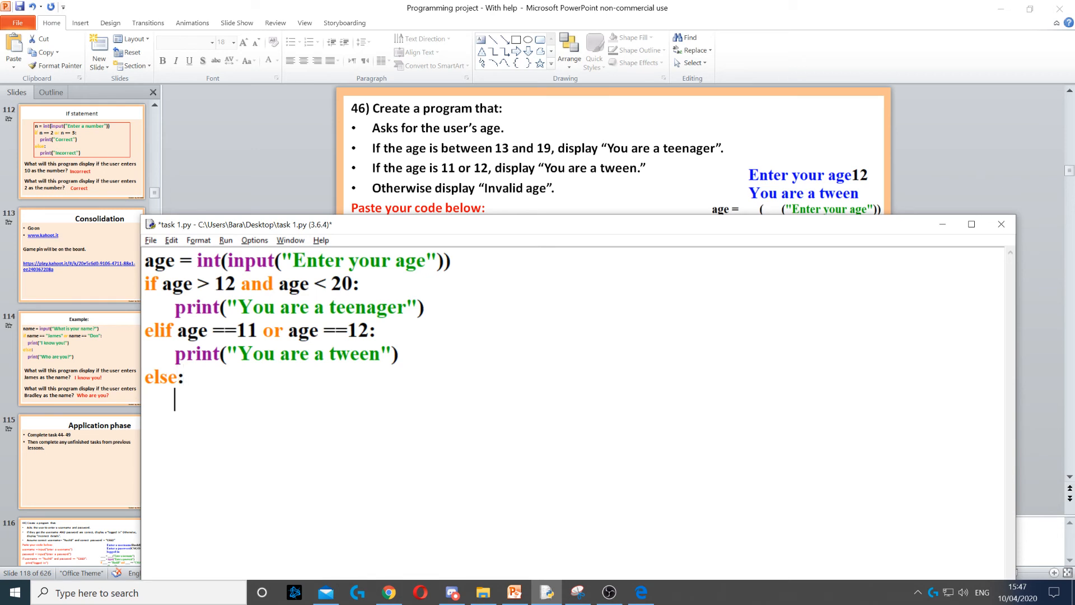
Write print("Invalid age") inside the else branch
type("print(\"Invalid age\")")
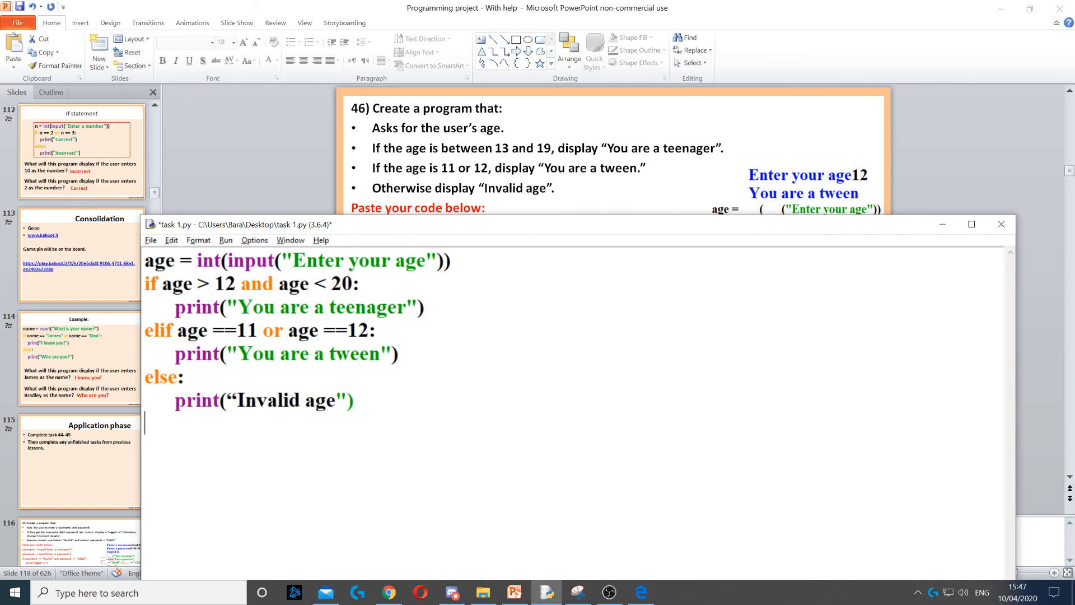